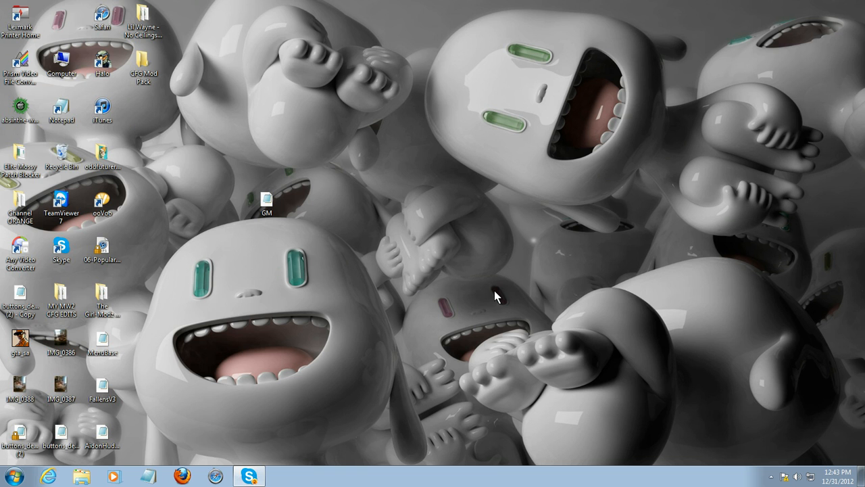
{"action": "mouse_move", "coordinate": [369, 226]}
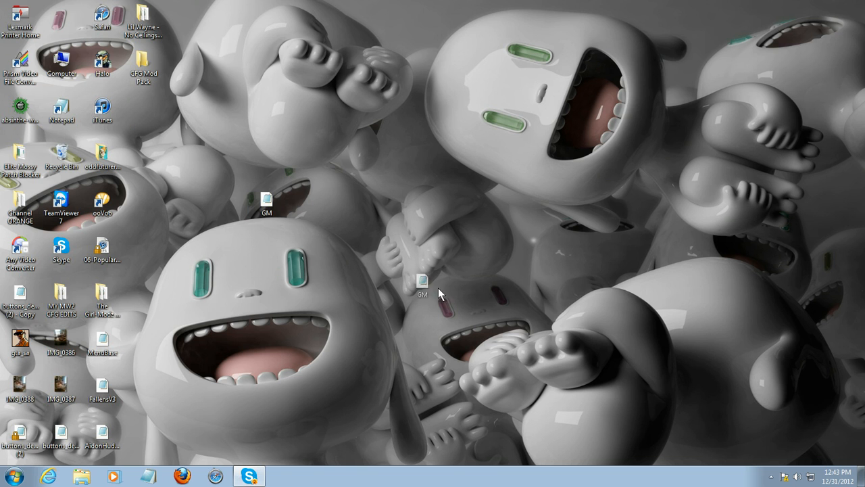
- Drag the GM file icon slightly lower and to the right on the desktop
{"action": "left_click_drag", "start_coordinate": [423, 284], "coordinate": [432, 294]}
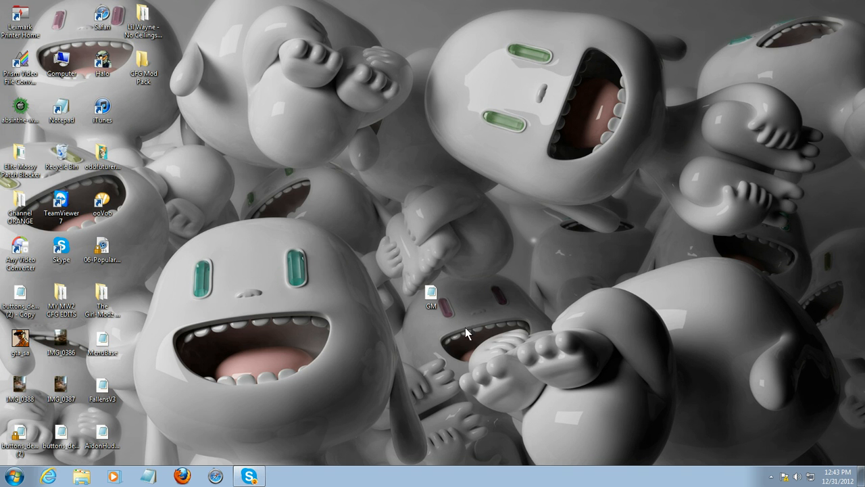
- Open GM in a maximized Notepad window and scroll down to the Chat Menu section
{"action": "double_click", "coordinate": [431, 297]}
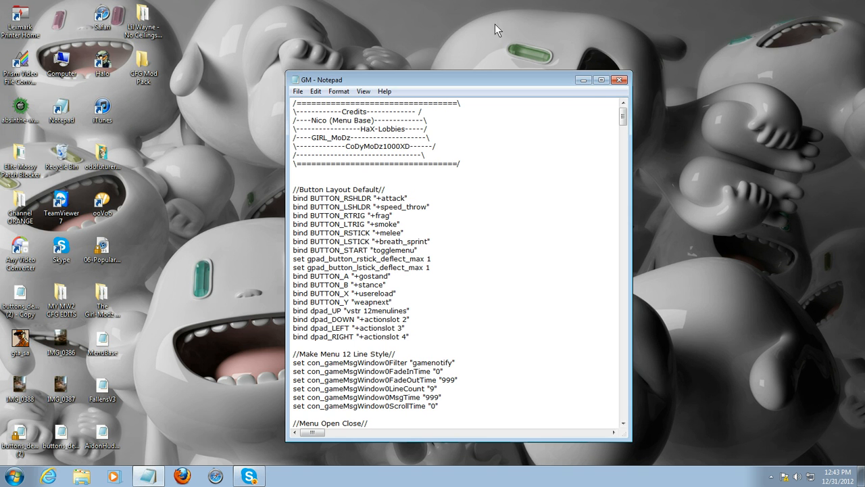
{"action": "left_click", "coordinate": [601, 79]}
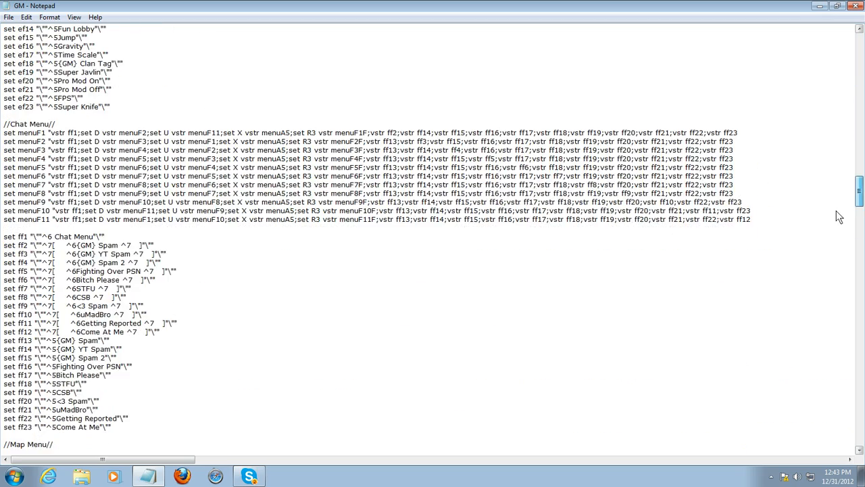
{"action": "scroll", "scroll_direction": "down", "scroll_amount": 3}
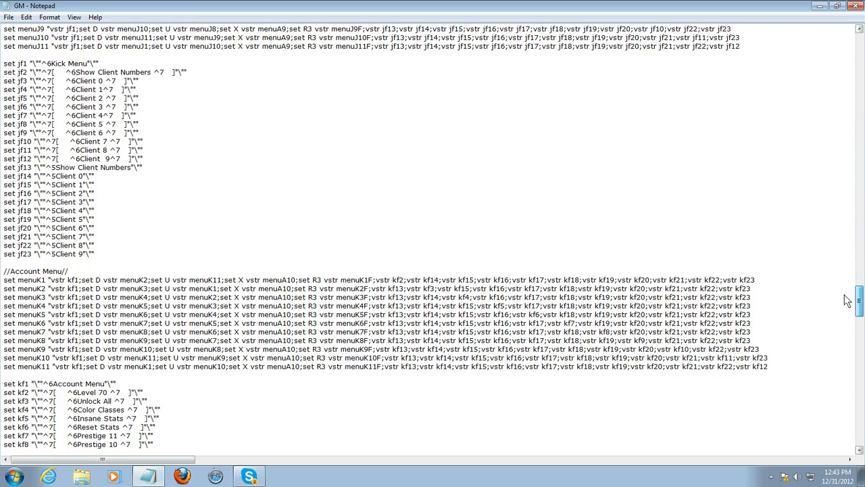
{"action": "scroll", "scroll_direction": "down", "scroll_amount": 3}
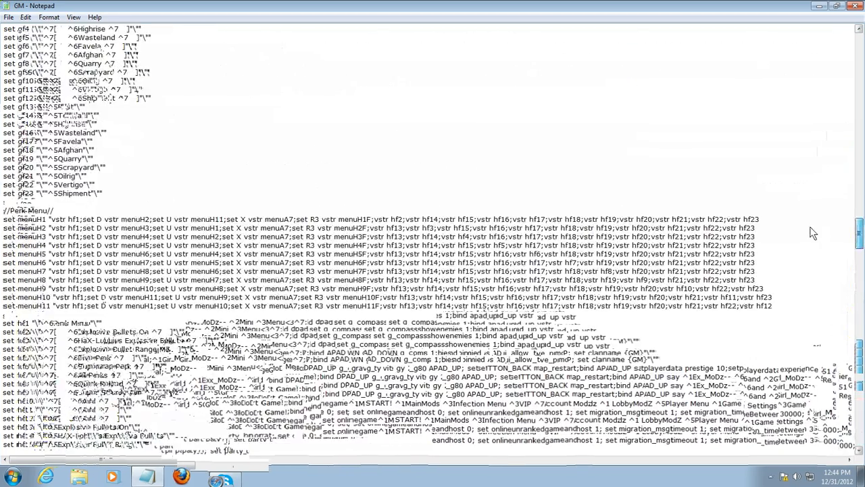
{"action": "scroll", "scroll_direction": "down", "scroll_amount": 3}
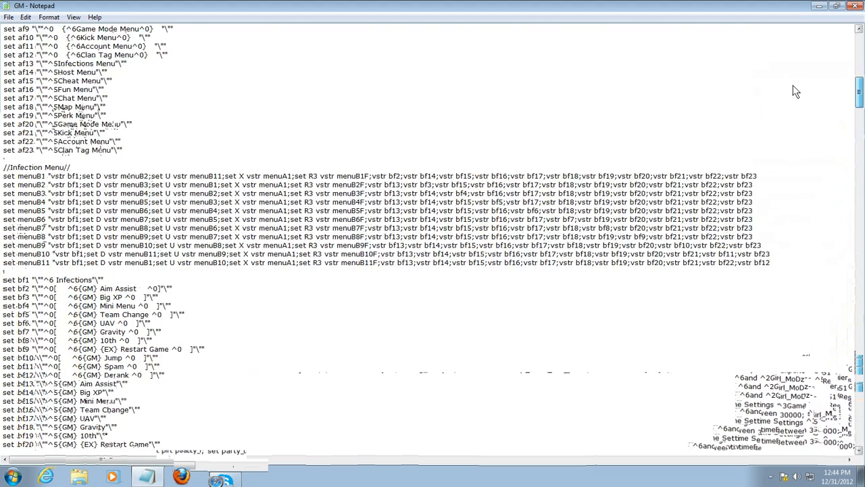
{"action": "scroll", "scroll_direction": "down", "scroll_amount": 3}
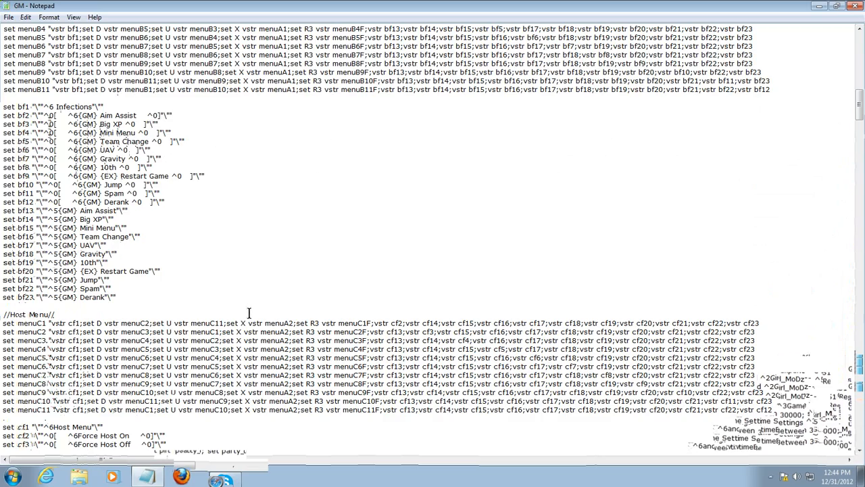
{"action": "scroll", "scroll_direction": "down", "scroll_amount": 3}
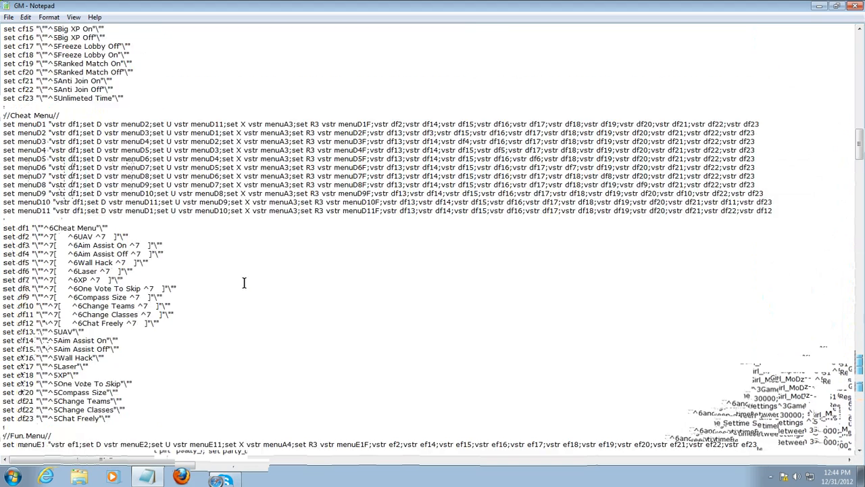
{"action": "scroll", "scroll_direction": "down", "scroll_amount": 3}
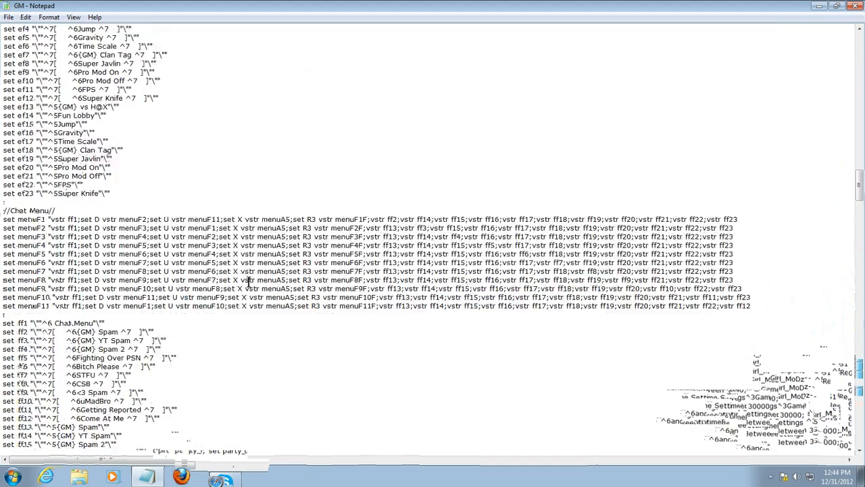
{"action": "scroll", "scroll_direction": "down", "scroll_amount": 3}
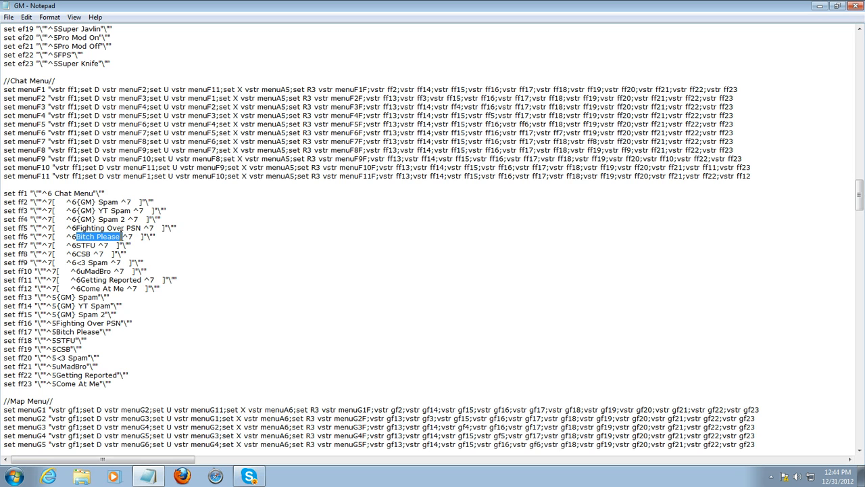
- Copy the selected ff6 chat menu text and enter AGREGQY4 as its replacement
{"action": "right_click", "coordinate": [98, 235]}
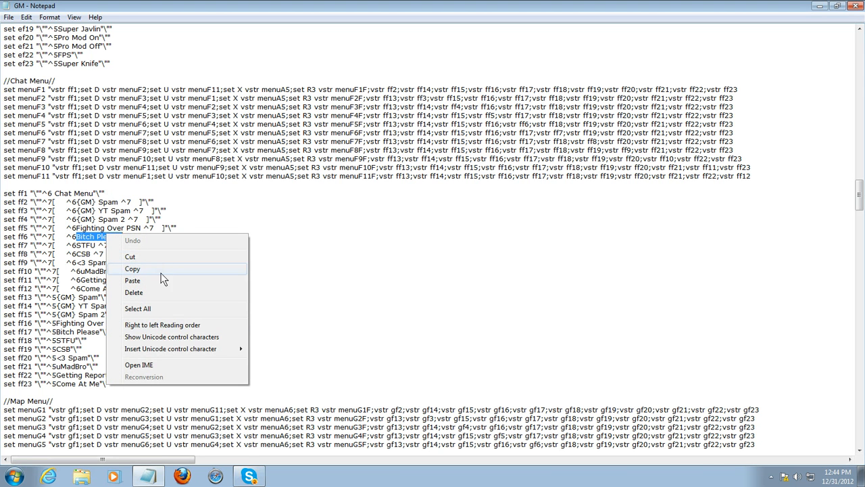
{"action": "left_click", "coordinate": [132, 269]}
{"action": "type", "text": "G"}
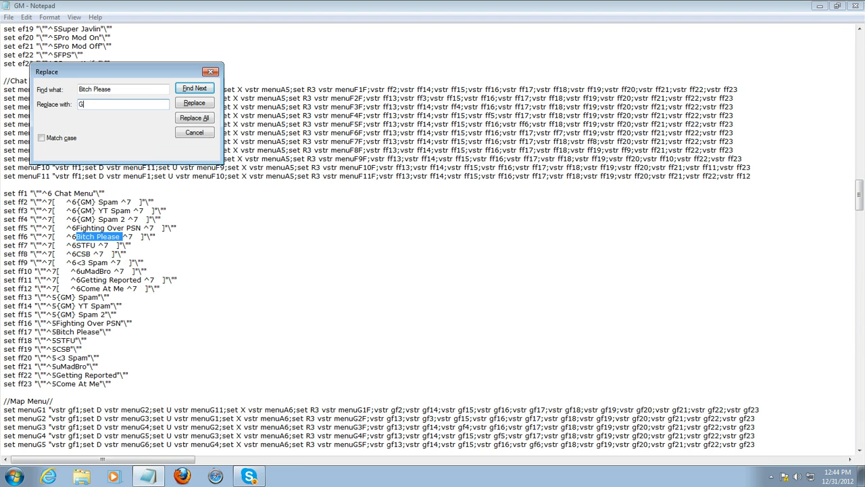
{"action": "type", "text": "AGREGQY4"}
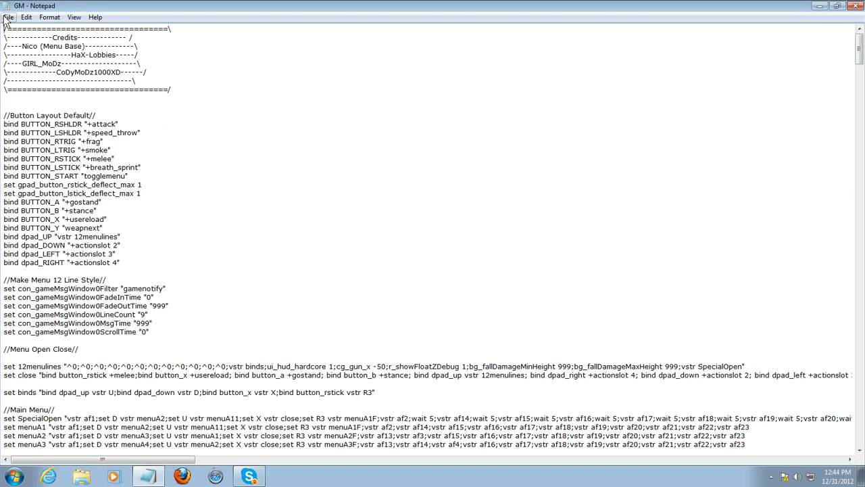
{"action": "left_click", "coordinate": [9, 17]}
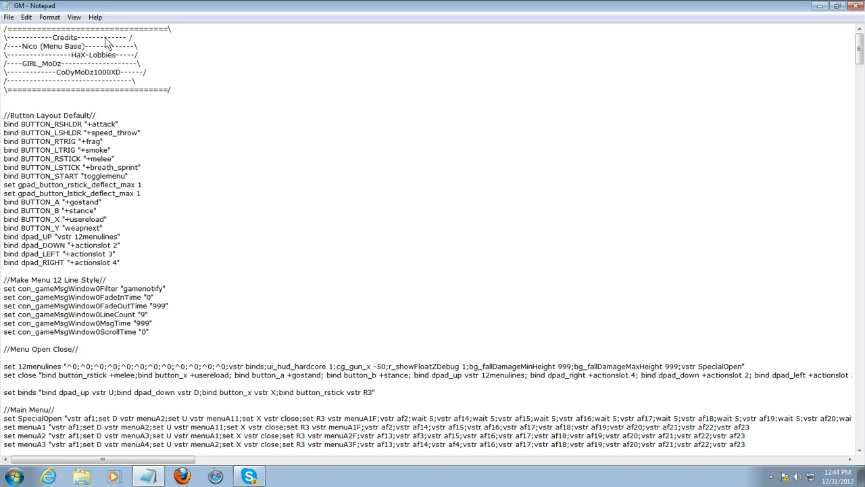
{"action": "left_click", "coordinate": [9, 17]}
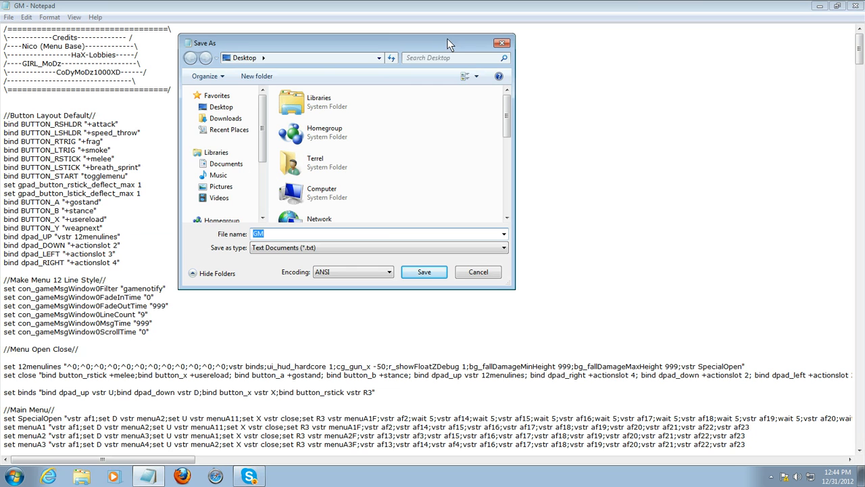
{"action": "mouse_move", "coordinate": [800, 10]}
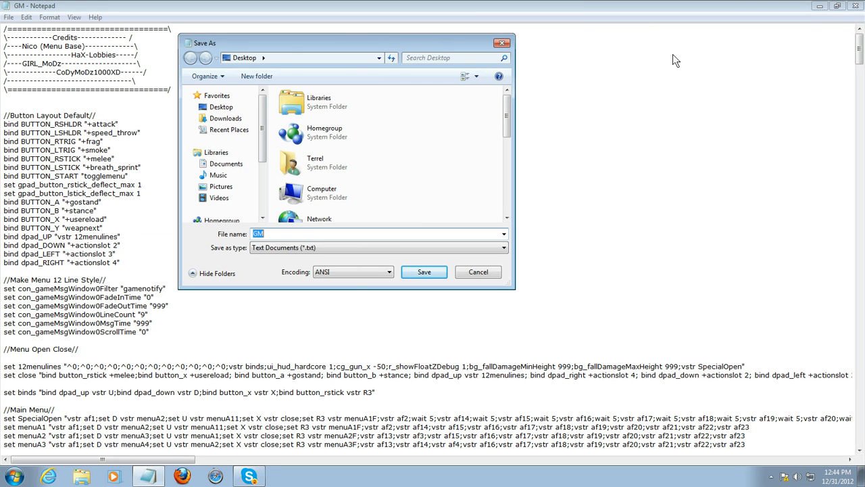
{"action": "mouse_move", "coordinate": [861, 72]}
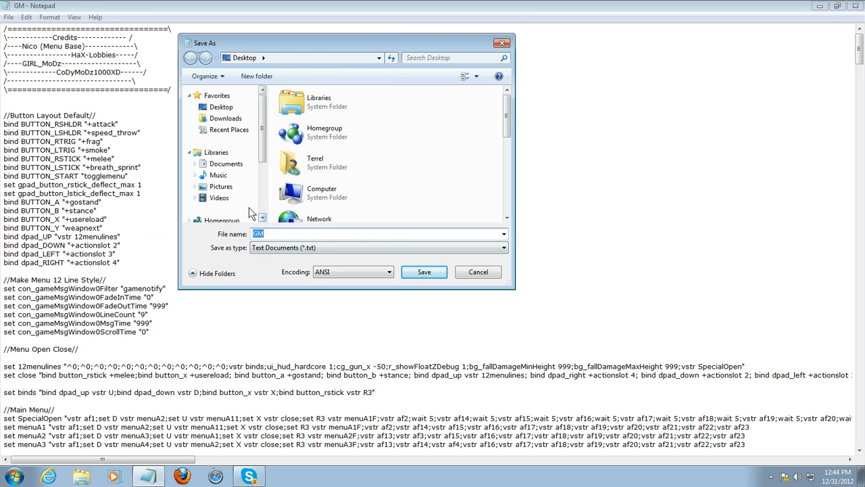
{"action": "mouse_move", "coordinate": [394, 154]}
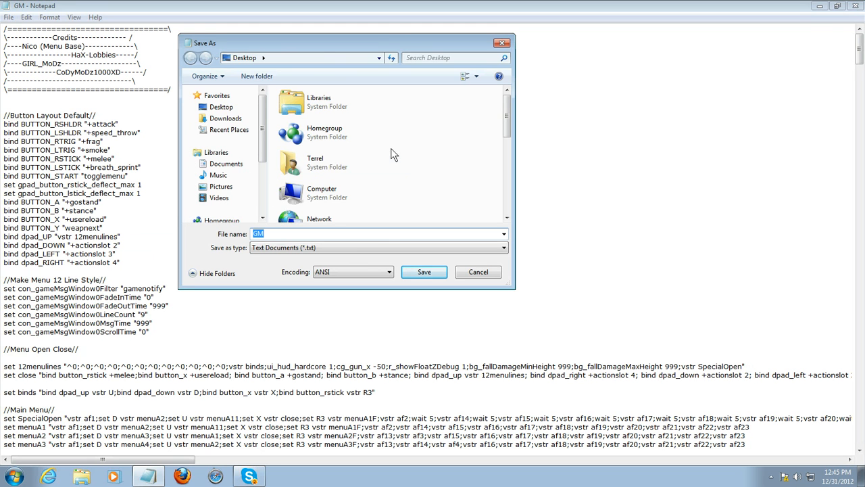
{"action": "left_click", "coordinate": [503, 247]}
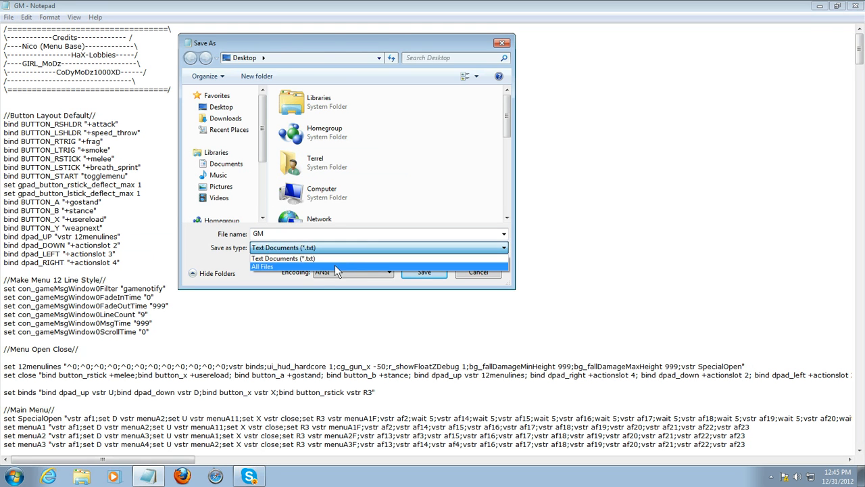
{"action": "left_click", "coordinate": [282, 258]}
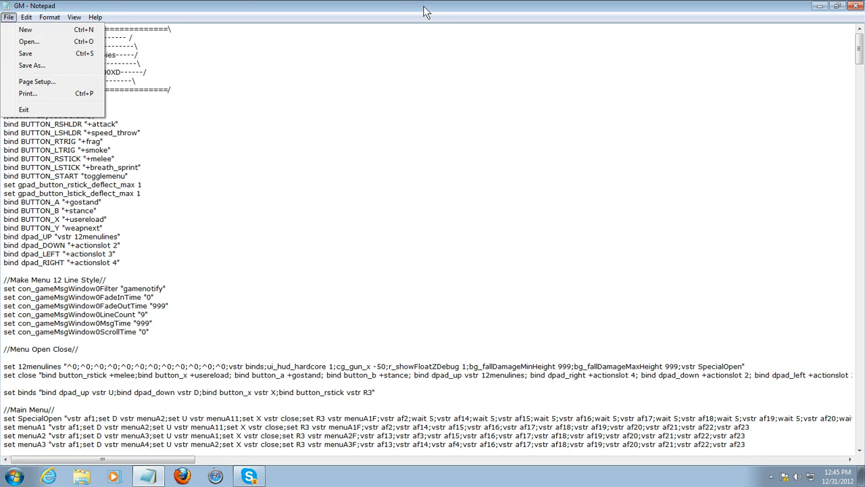
- Save the edited GM file under its existing name
{"action": "left_click", "coordinate": [24, 109]}
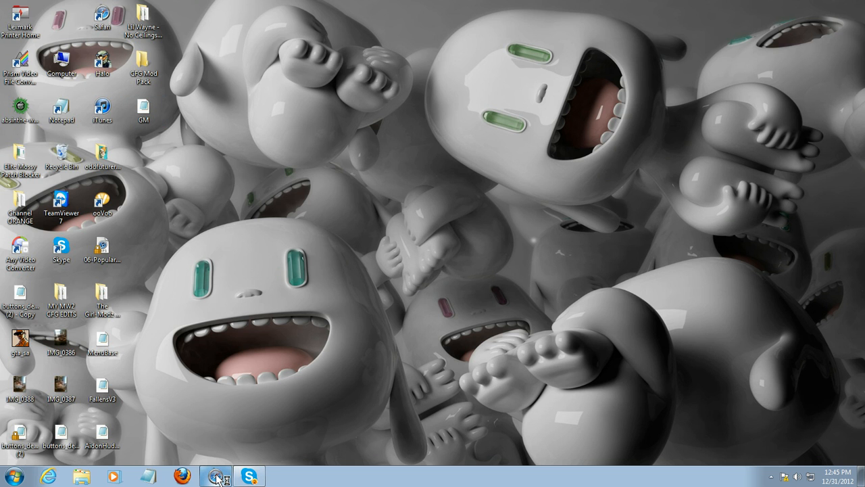
- Bring up Safari from the taskbar, loading the YouTube homepage
{"action": "left_click", "coordinate": [216, 476]}
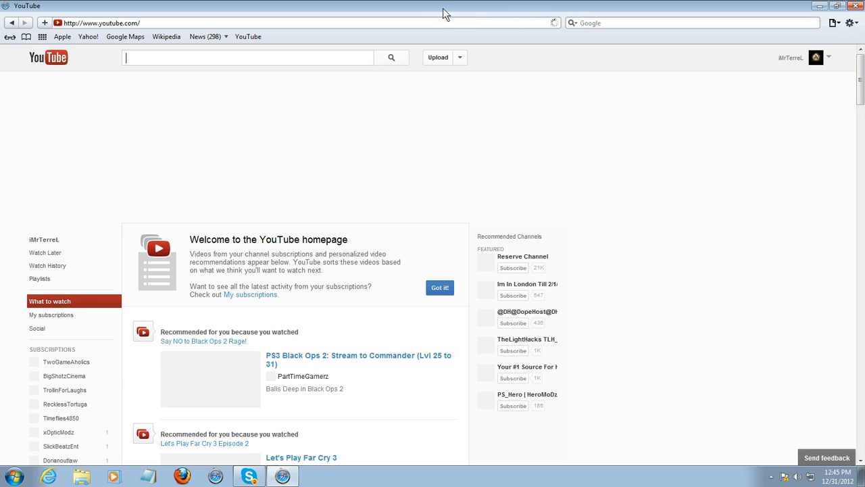
- Visit your own YouTube channel page, then start uploading a new video
{"action": "left_click", "coordinate": [247, 58]}
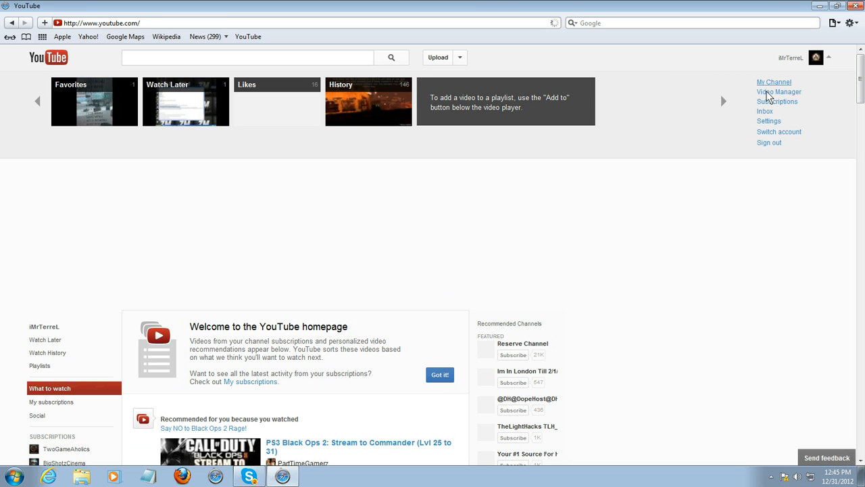
{"action": "left_click", "coordinate": [773, 82]}
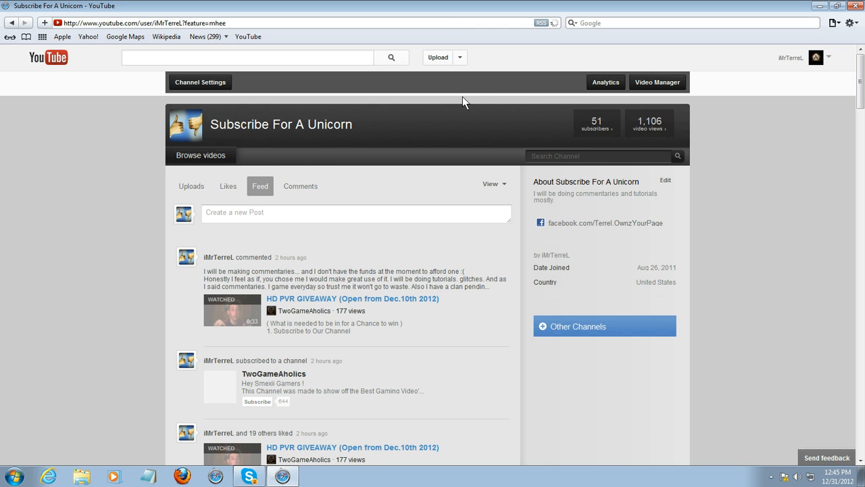
{"action": "scroll", "scroll_direction": "down", "scroll_amount": 3}
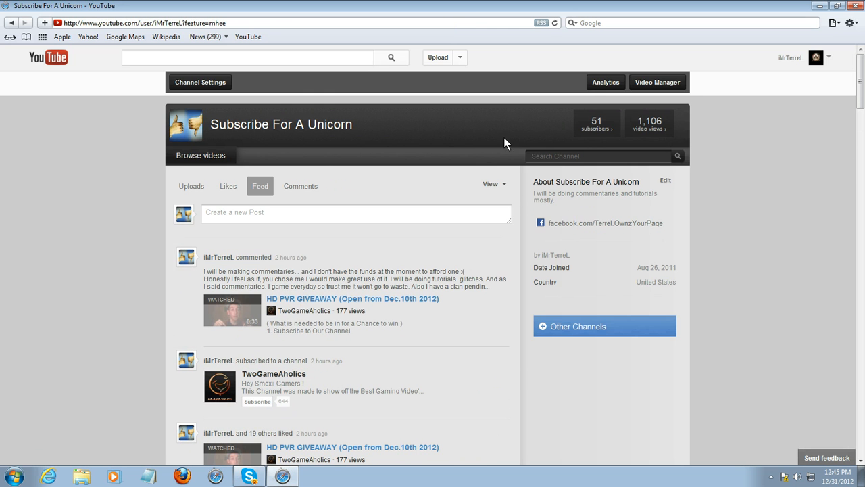
{"action": "mouse_move", "coordinate": [452, 66]}
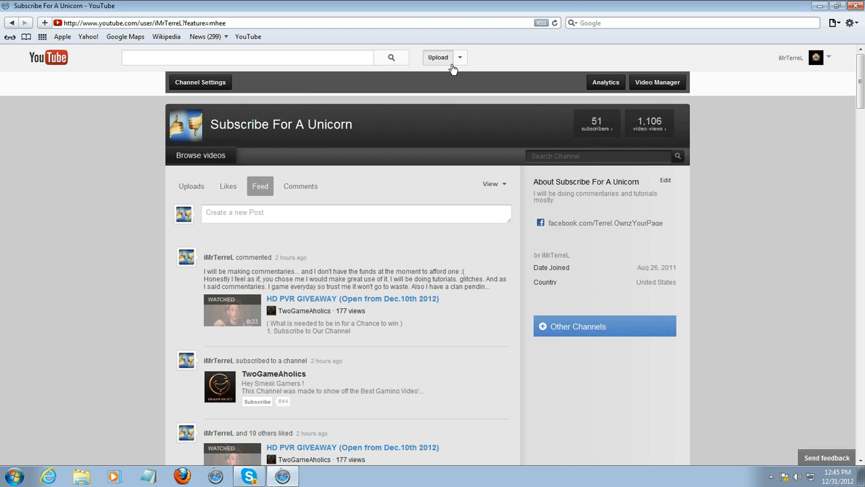
{"action": "left_click", "coordinate": [437, 57]}
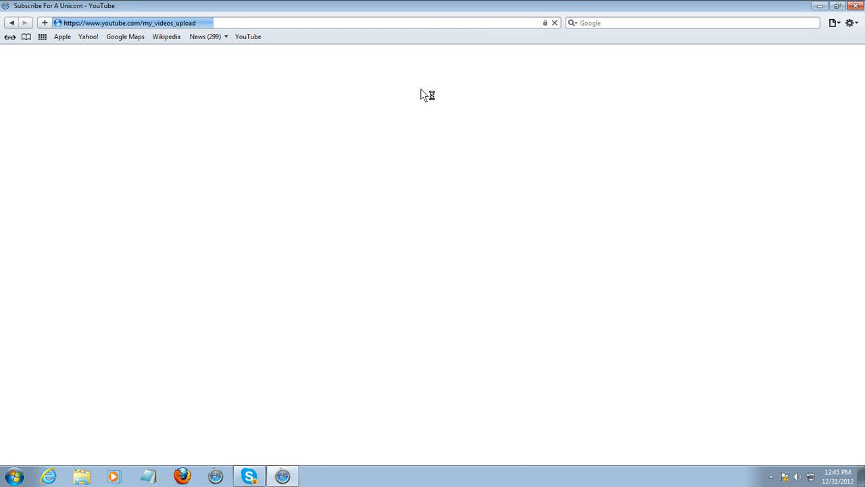